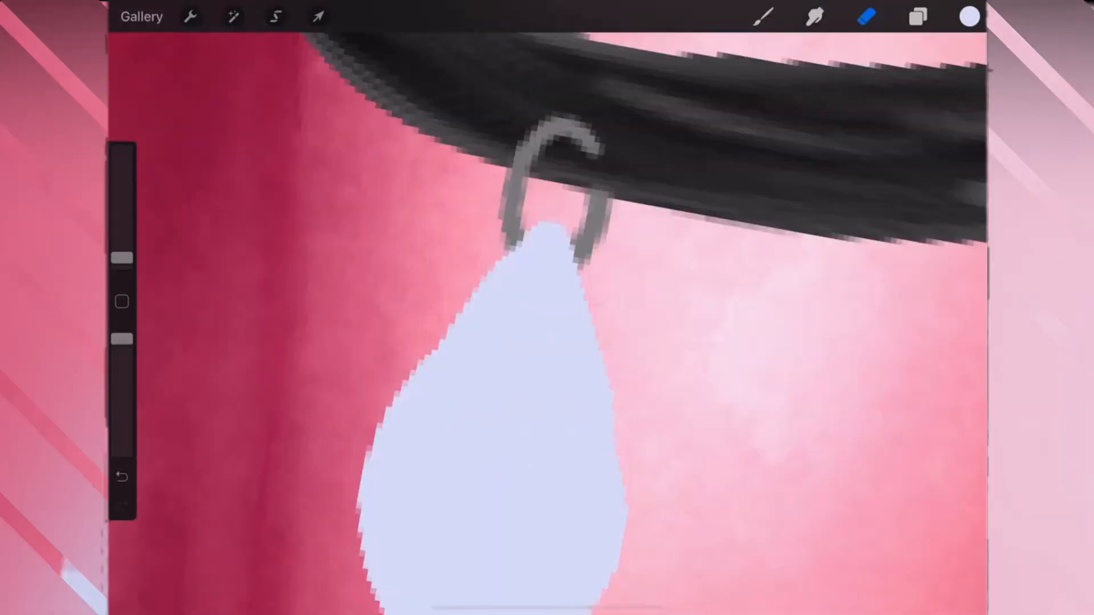
Paint and shade the pale teardrop pendant hanging below the choker ring
left_click(917, 16)
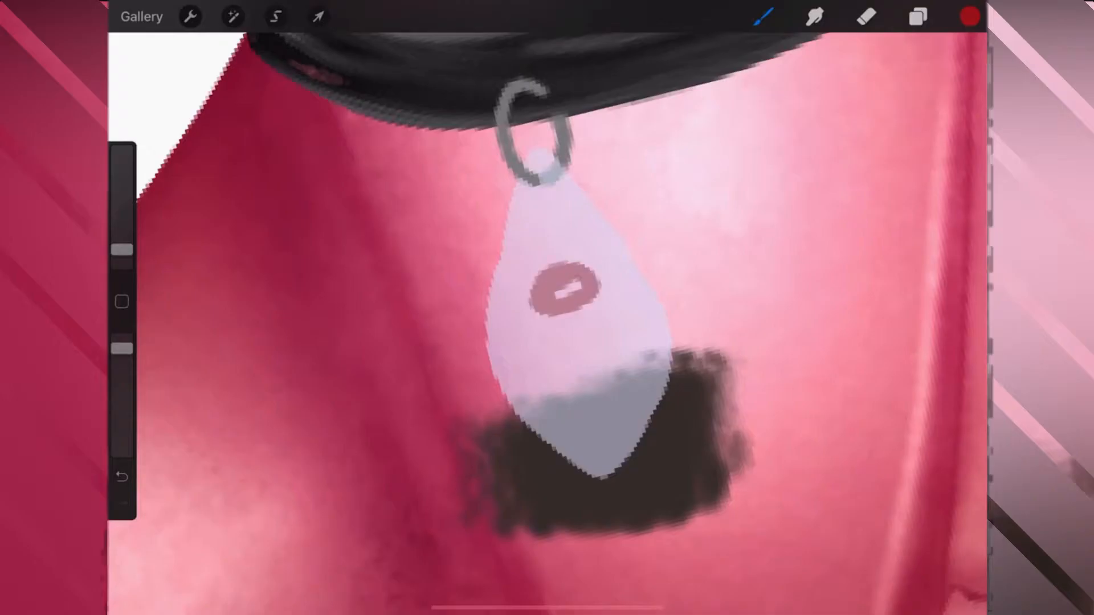
left_click(275, 16)
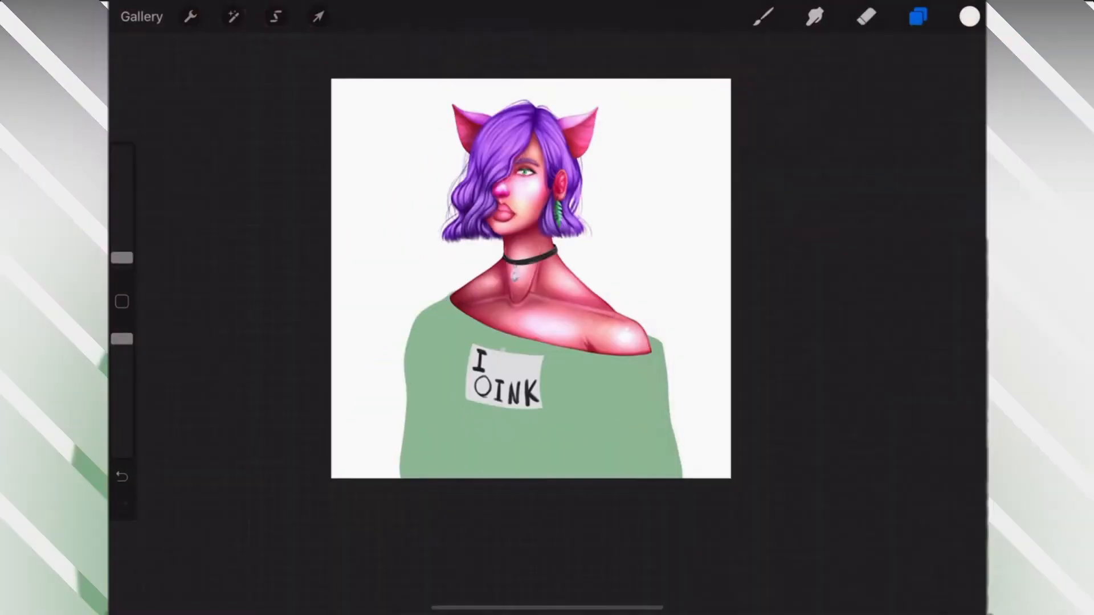
Add glow and highlights to the pendant and paint a tiny red-topped mushroom inside
left_click(917, 17)
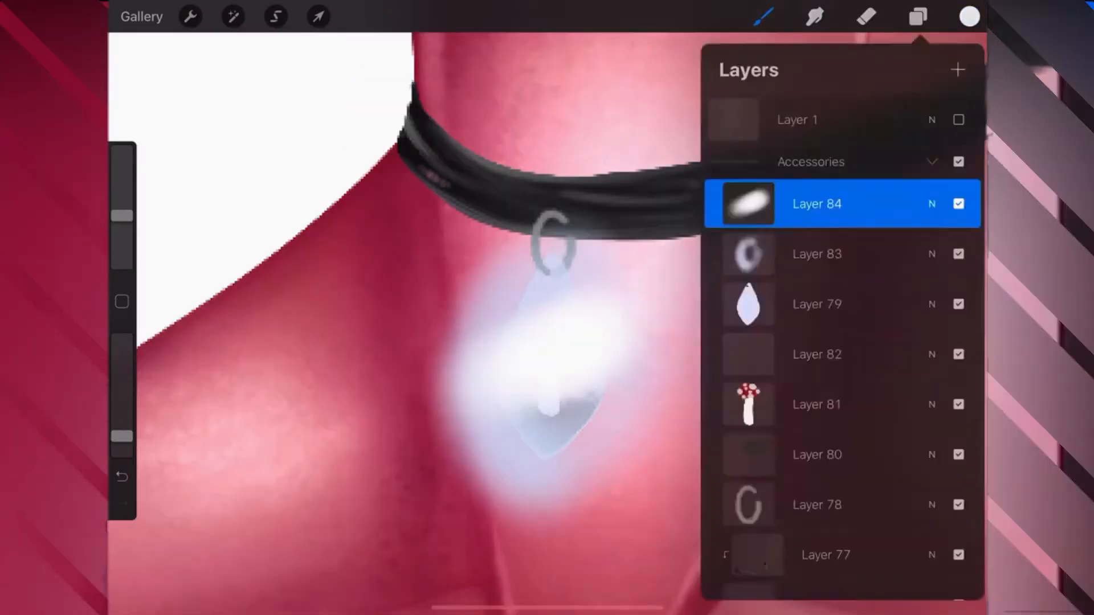
left_click(917, 16)
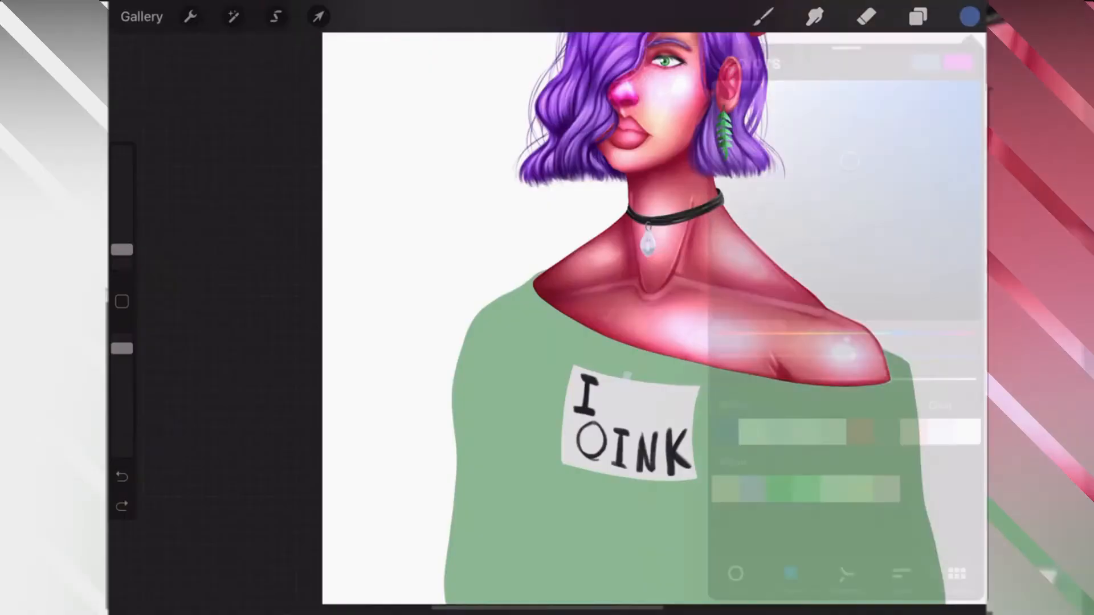
left_click(918, 16)
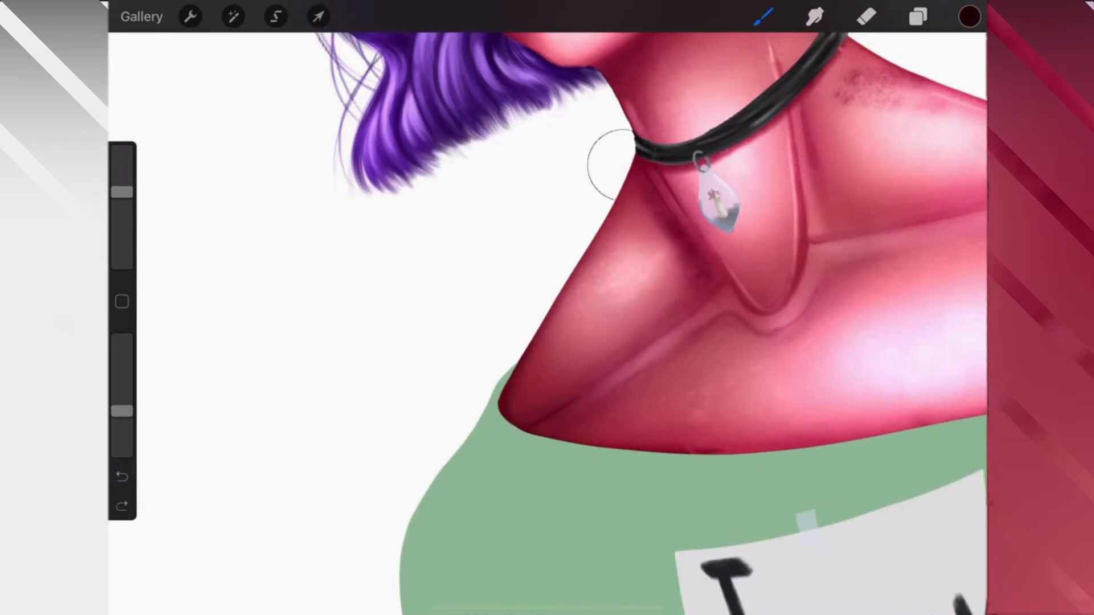
Shade the neck, add flyaway hair strands, and speckle freckles across nose and cheek
left_click(815, 16)
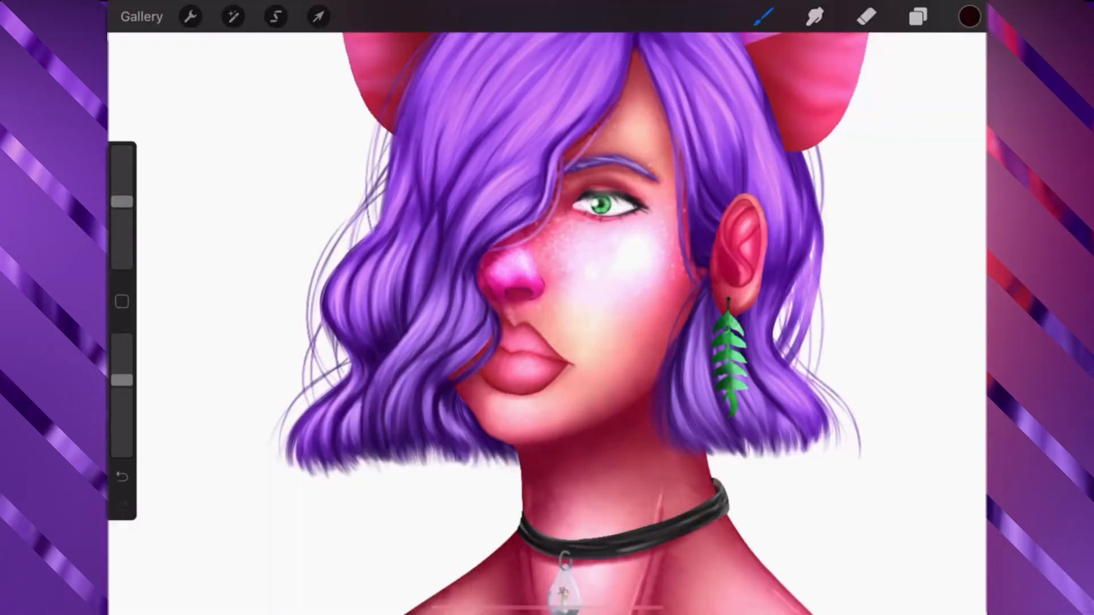
Paint highlights and shadows on the face and purple hair, then view the full canvas
left_click(814, 16)
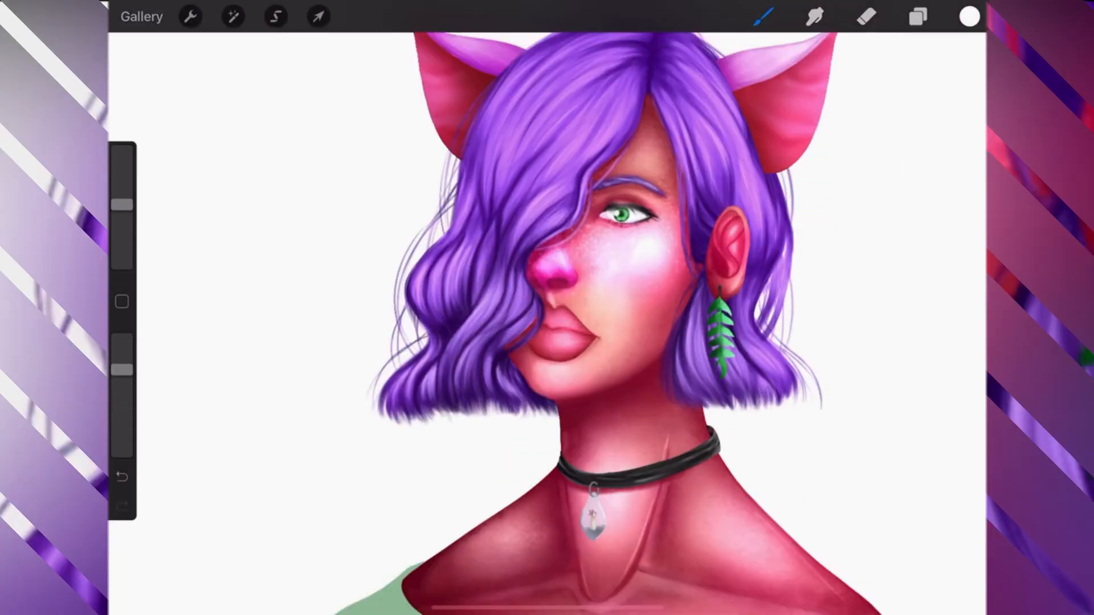
left_click(814, 16)
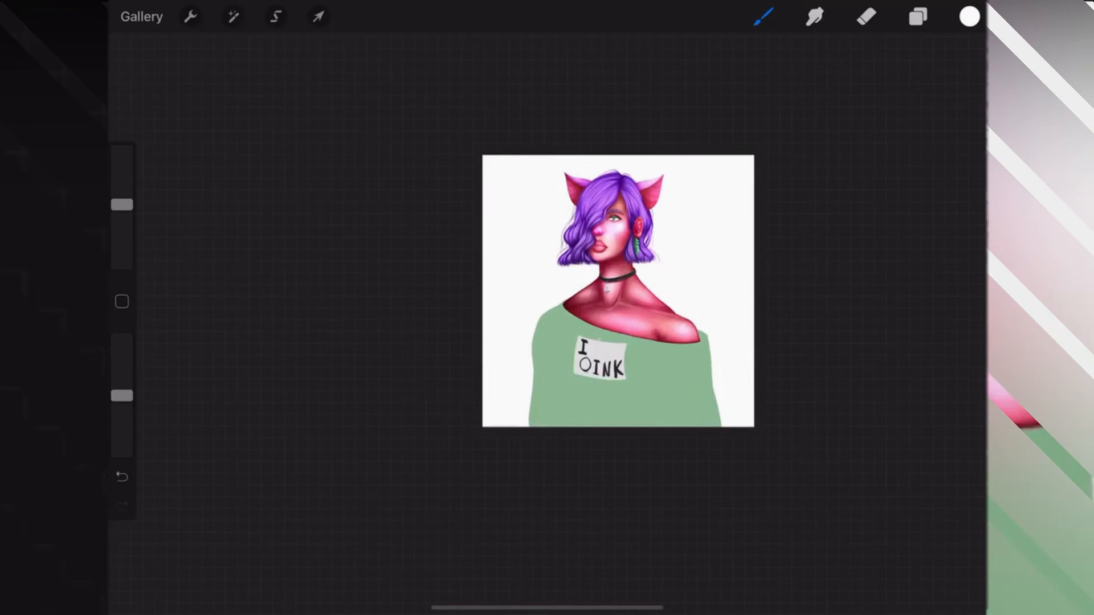
Brush dark green outlines and fold lines around the 'I OINK' patch on the sweater layer
left_click(917, 16)
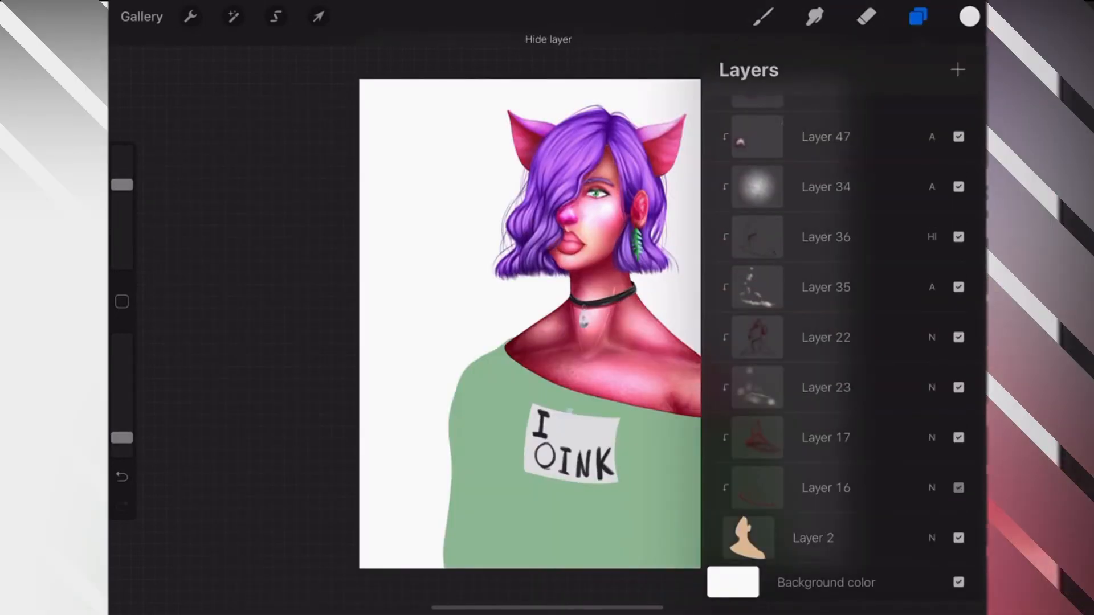
left_click(917, 16)
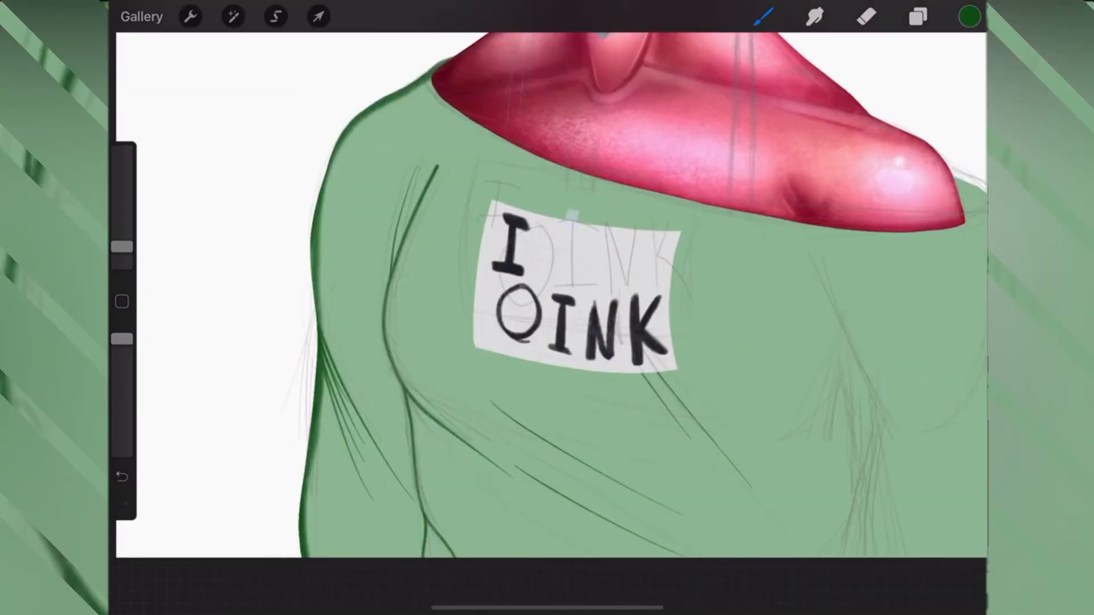
Paint a dark green fold on the lower sweater and undo the misplaced stroke
left_click(120, 476)
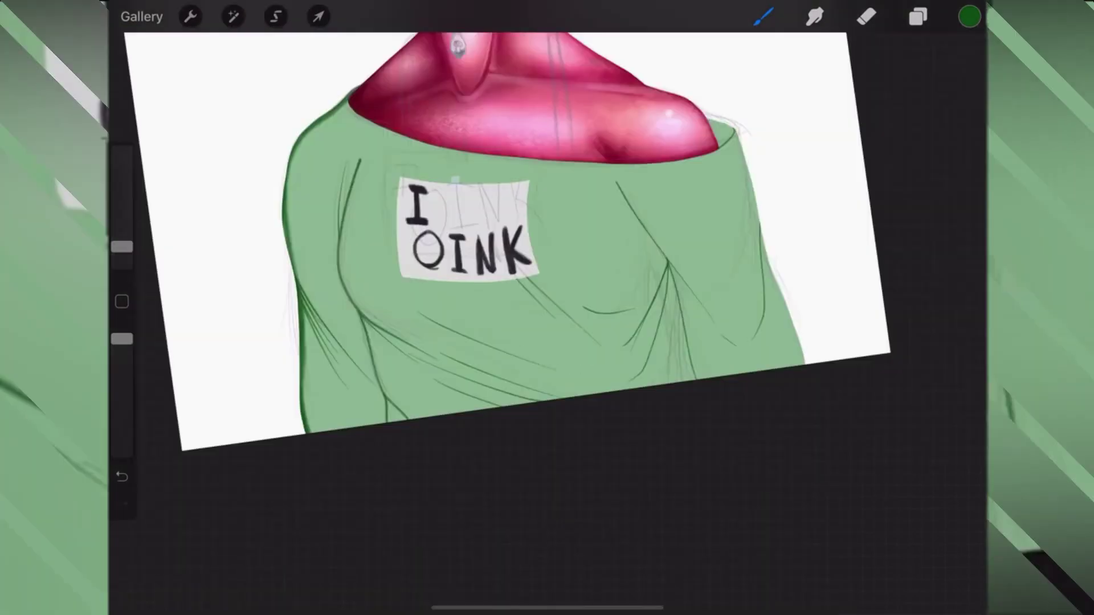
left_click(121, 476)
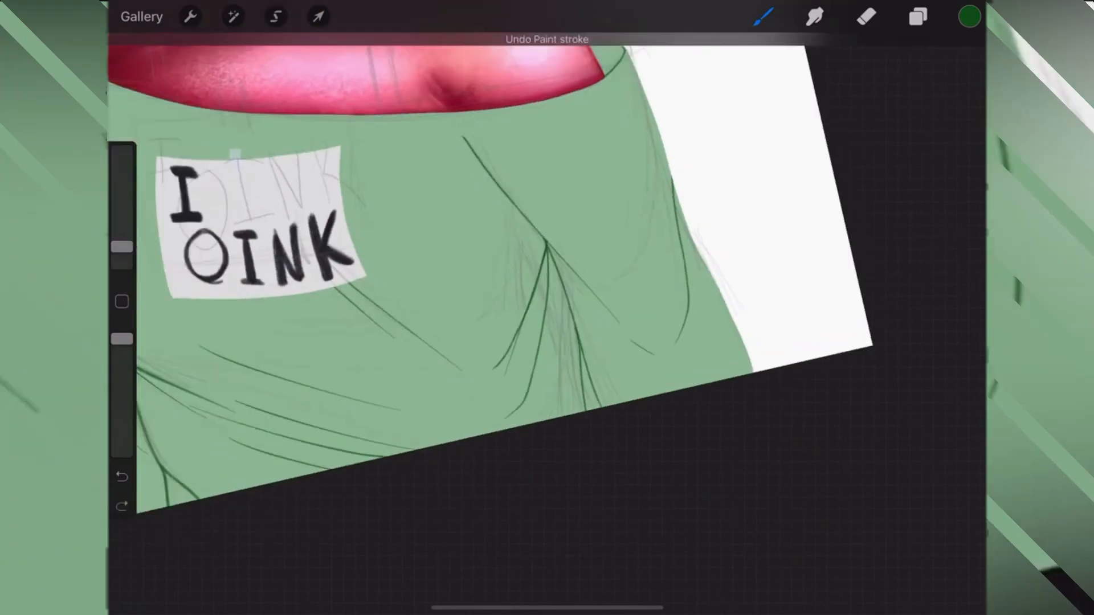